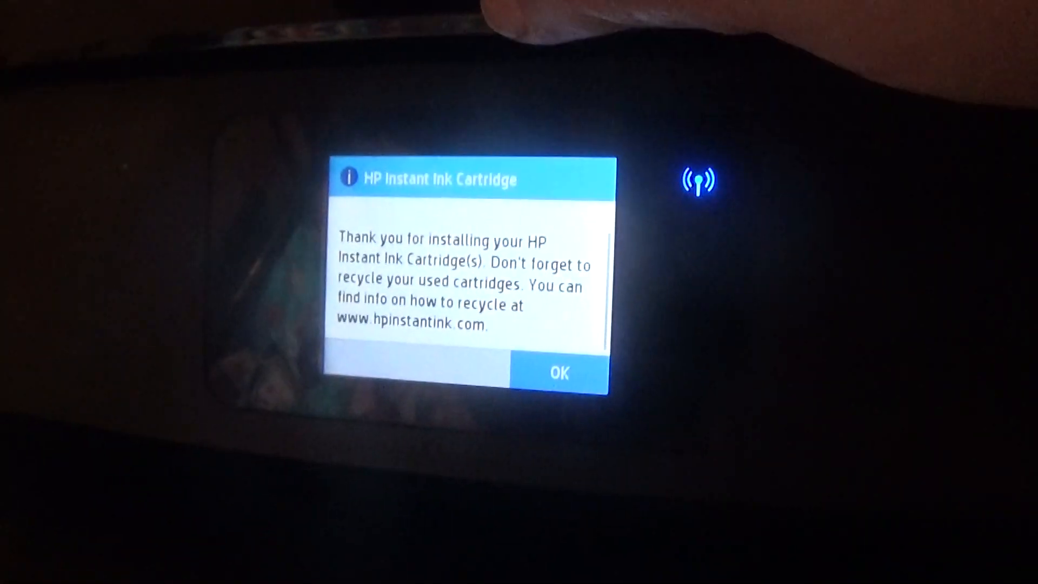
Step: Confirm the HP Instant Ink cartridge message and start the recommended cartridge alignment
{"action": "left_click", "coordinate": [558, 372]}
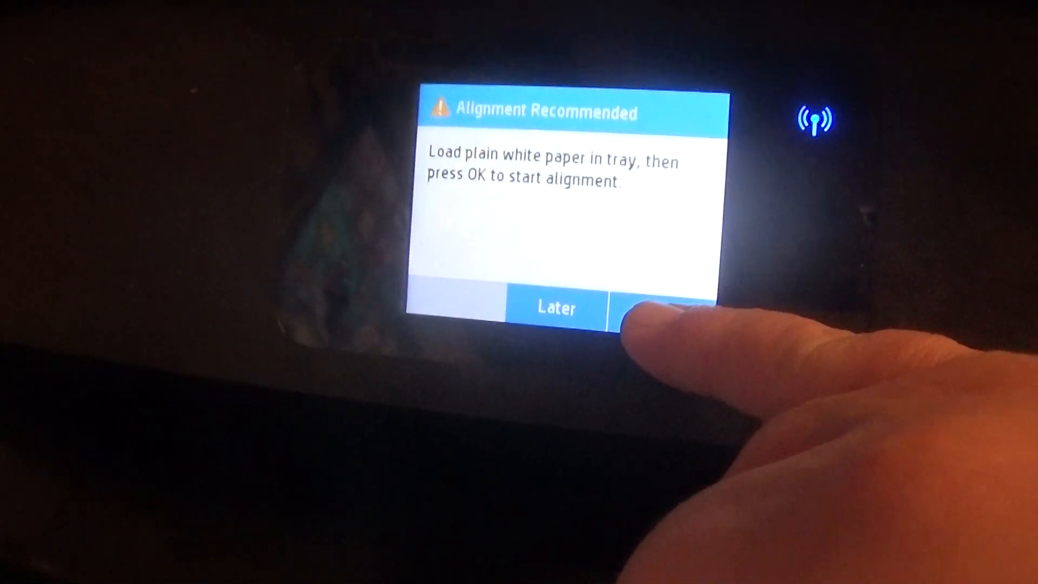
{"action": "left_click", "coordinate": [655, 310]}
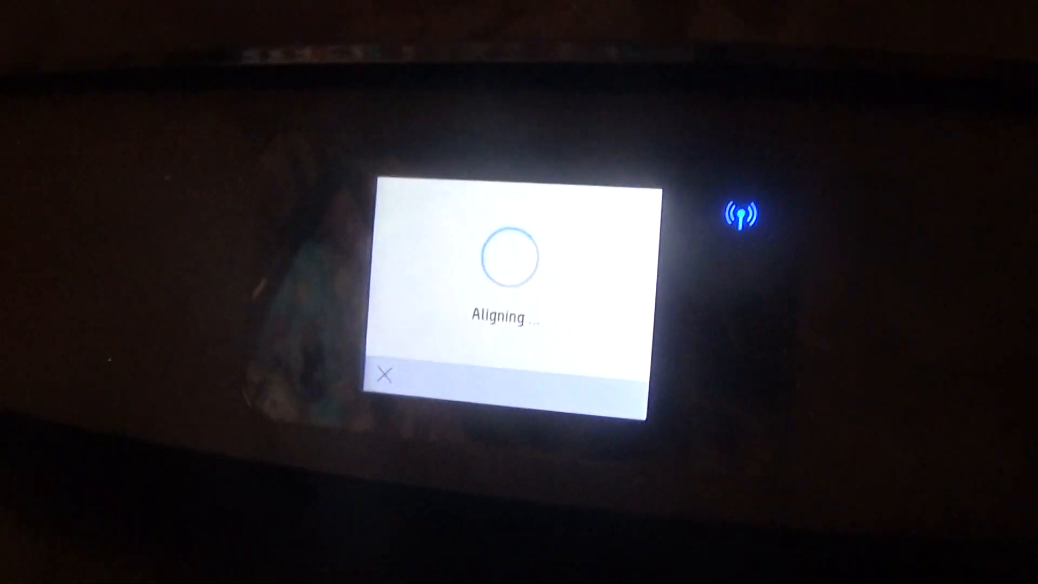